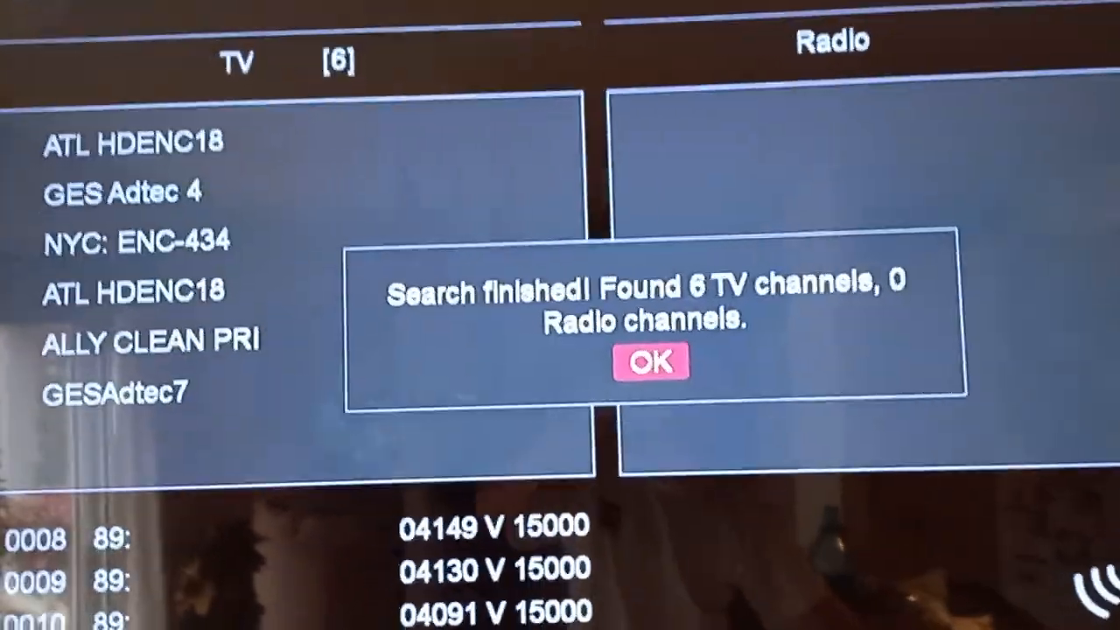
# Confirm the 'Search finished! Found 6 TV channels' result so the channels are saved
pyautogui.click(651, 360)
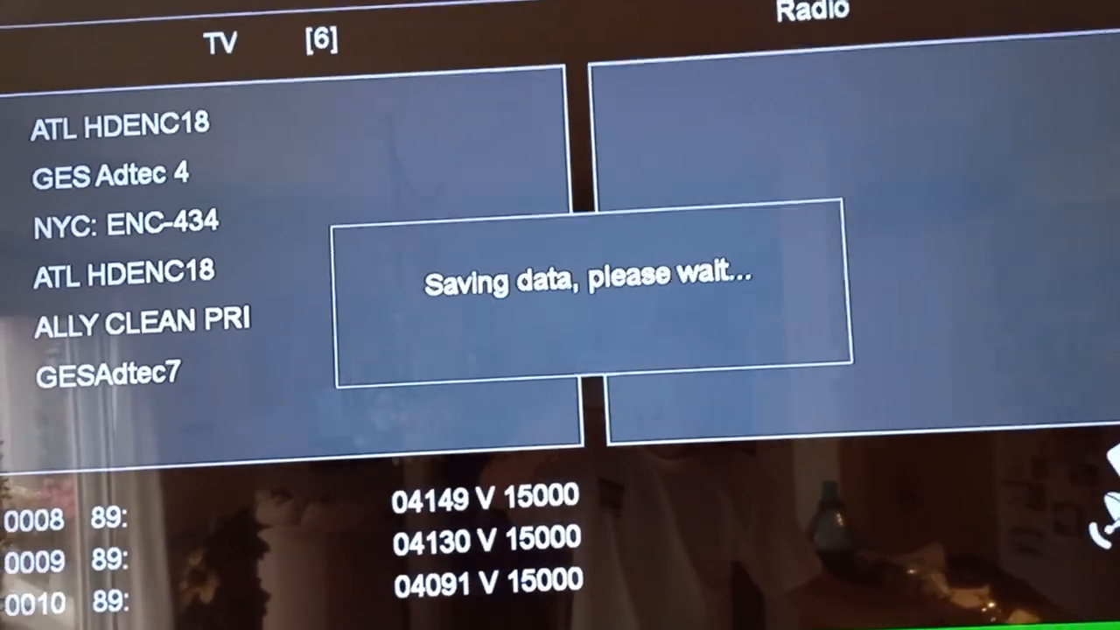